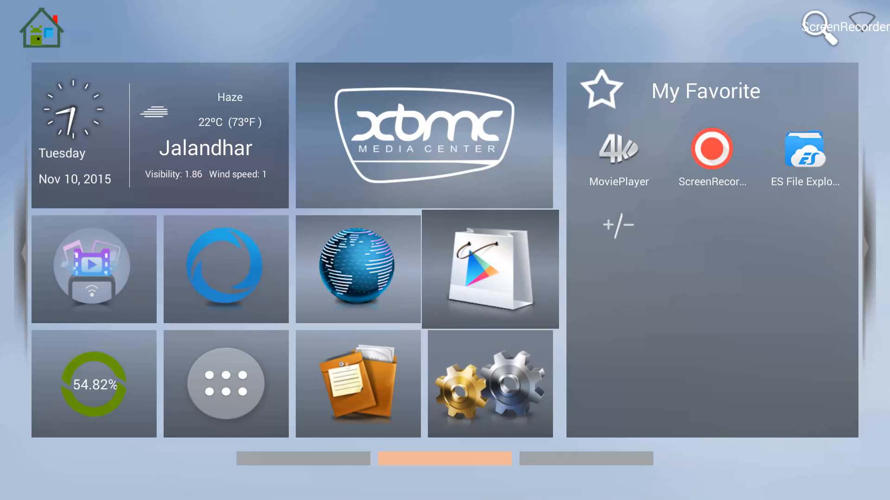
# Step: Open the Wifi Hut connection prompt via the full Android settings list and enter '5'
pyautogui.click(490, 389)
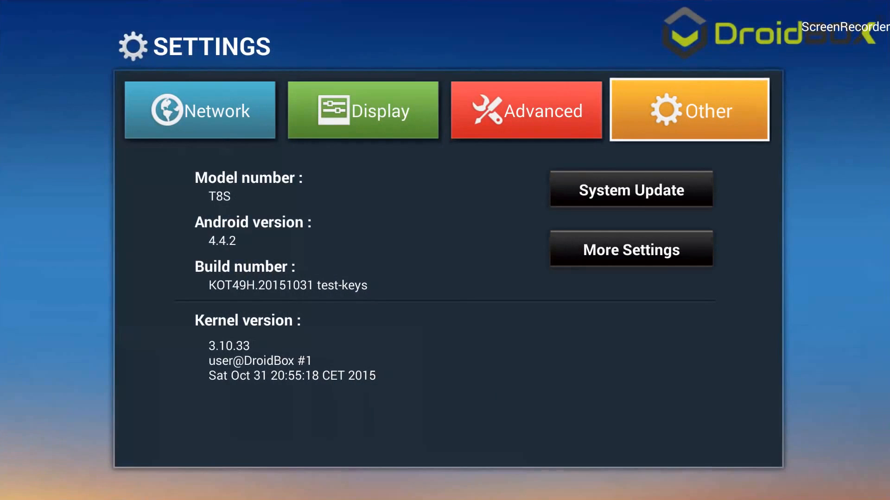
pyautogui.click(631, 249)
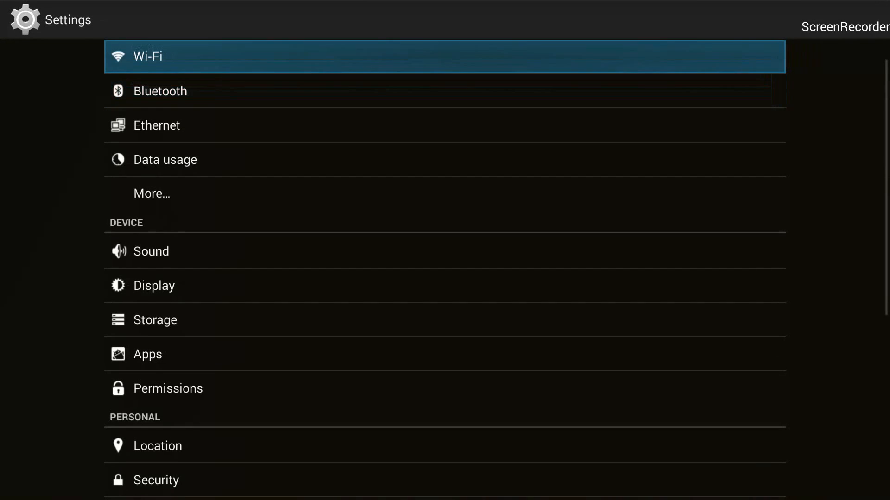
pyautogui.click(147, 56)
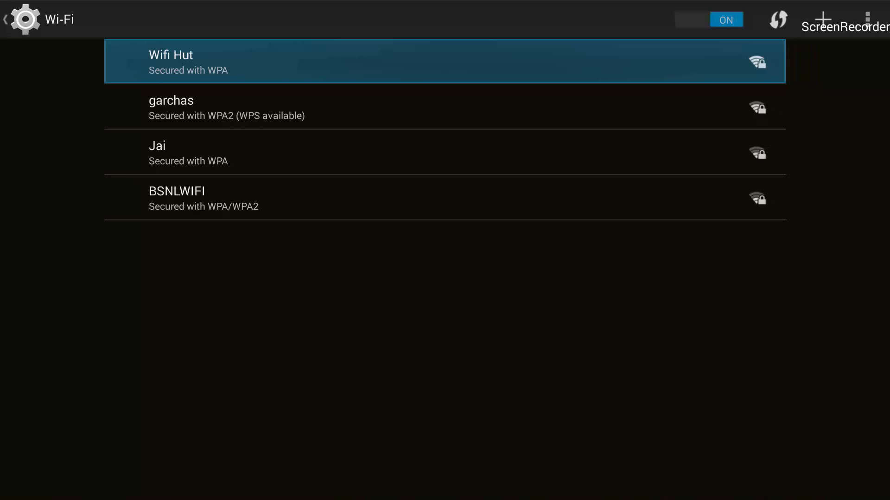
pyautogui.click(184, 63)
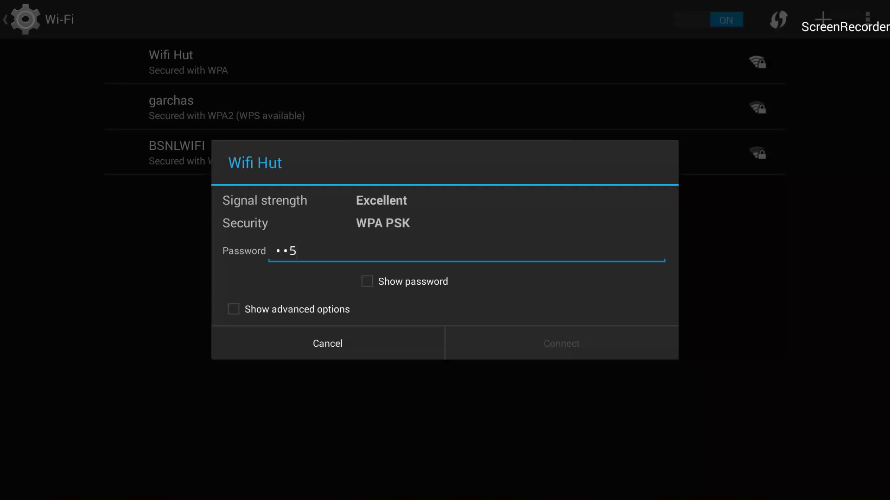
pyautogui.write('5')
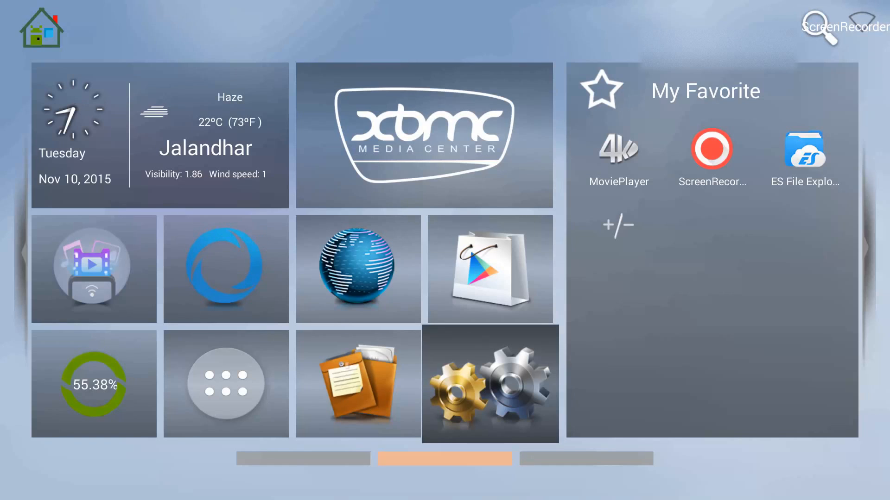
# Step: Reopen the full settings list from device information and scroll down toward Language & input
pyautogui.click(490, 385)
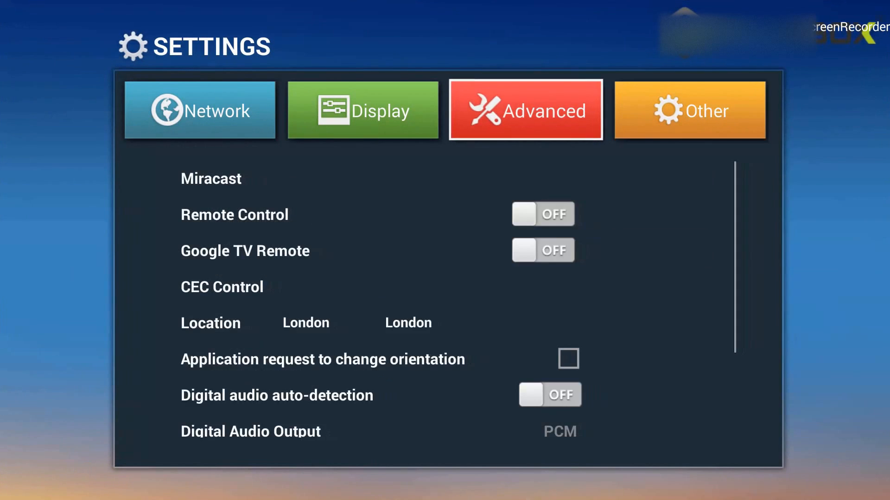
pyautogui.click(689, 111)
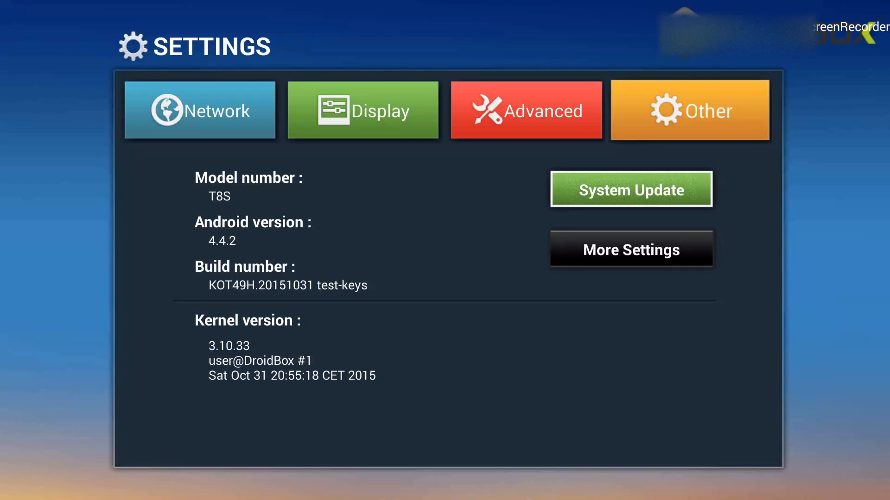
pyautogui.click(631, 250)
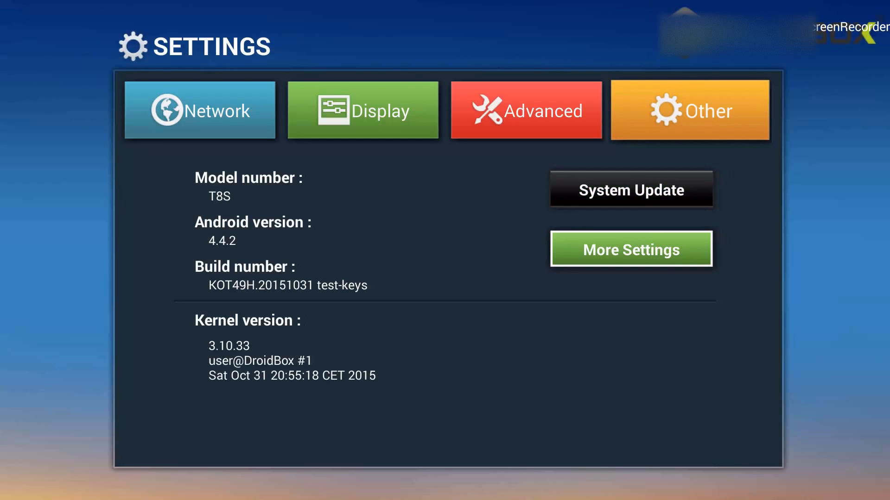
pyautogui.click(631, 249)
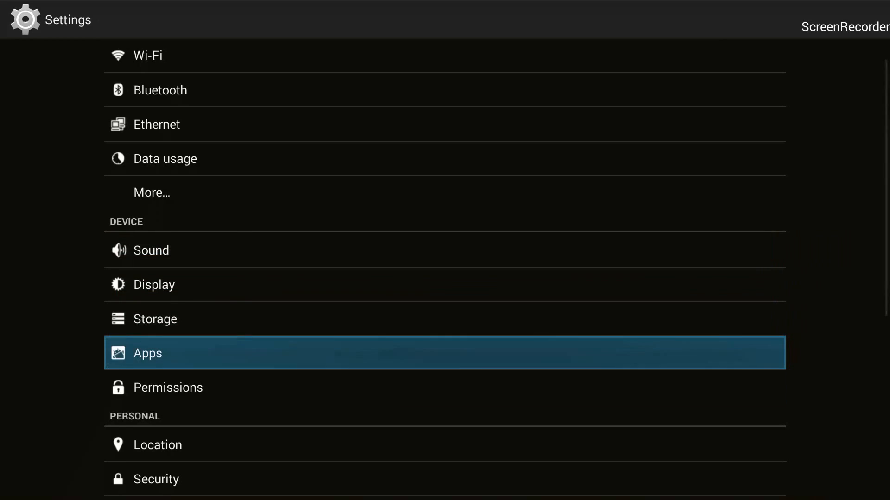
pyautogui.scroll(-3)
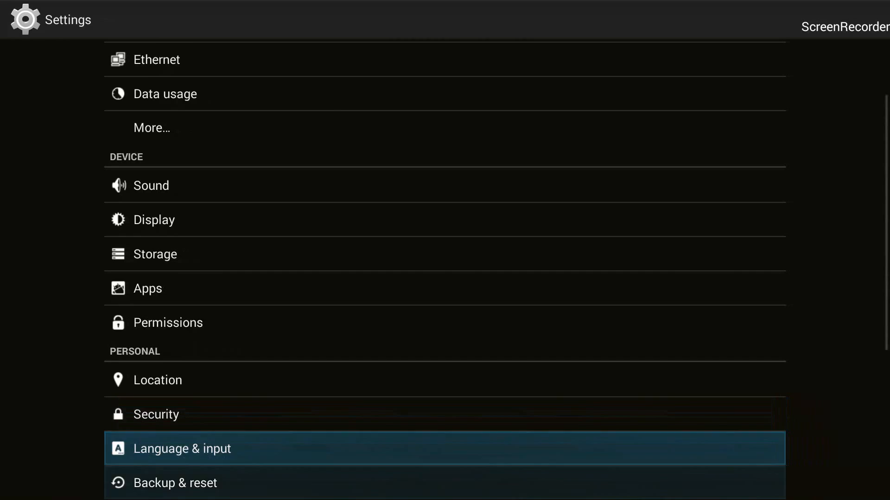
pyautogui.scroll(-3)
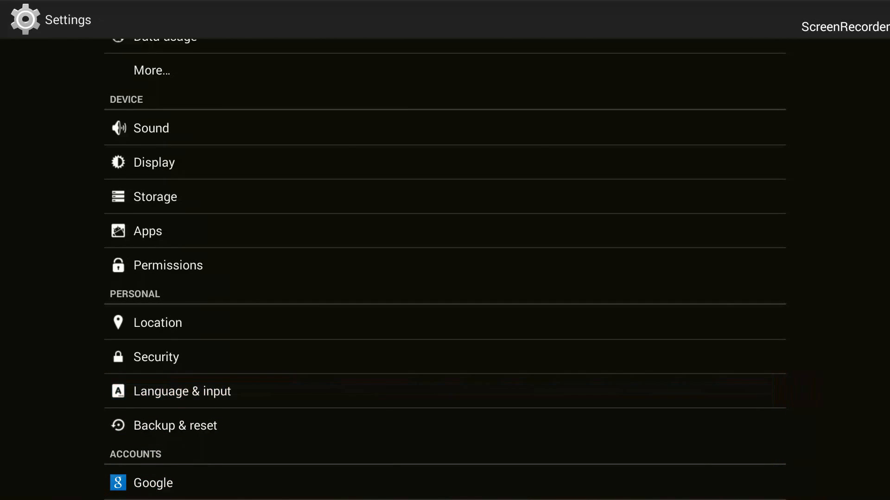
# Step: In Language & input, switch the default keyboard's Hardware Physical keyboard off
pyautogui.click(182, 391)
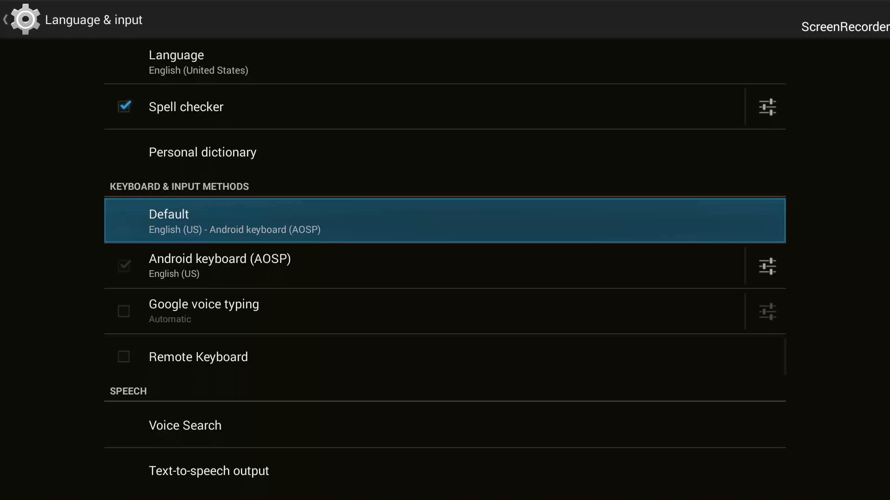
pyautogui.click(169, 221)
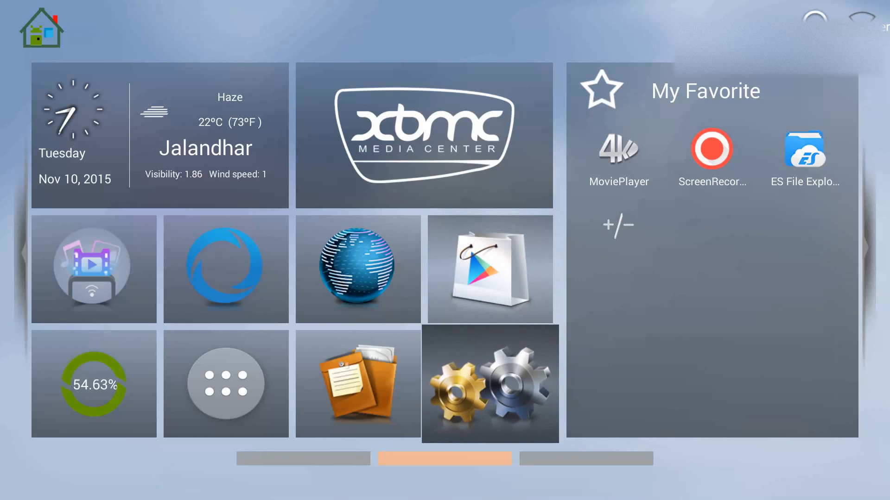
# Step: Return to the Wi-Fi list in full Android settings and select the Wifi Hut network
pyautogui.click(491, 387)
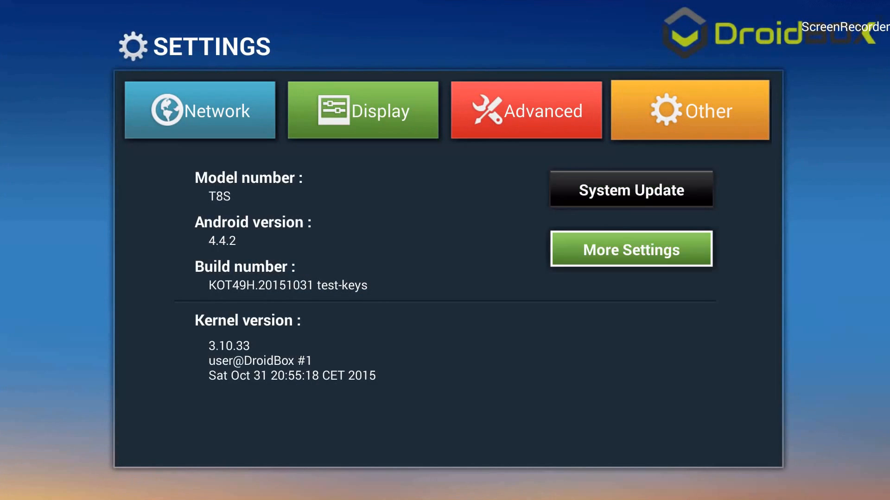
pyautogui.click(632, 250)
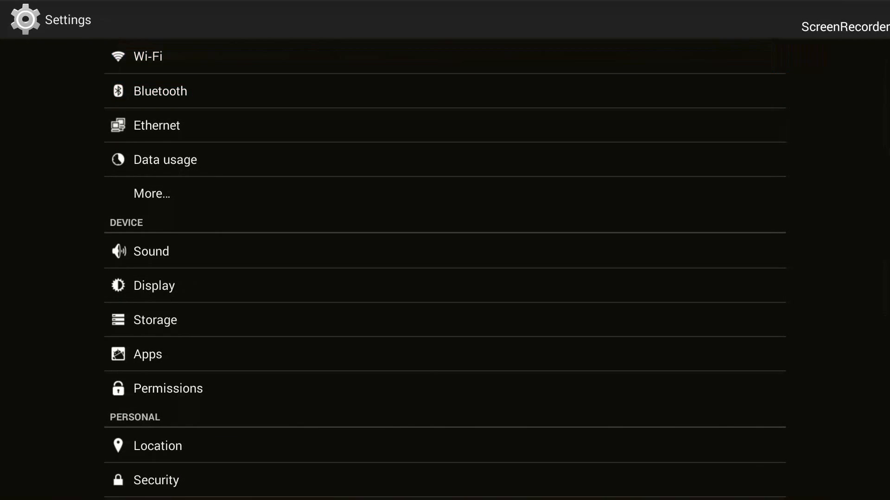
pyautogui.click(147, 56)
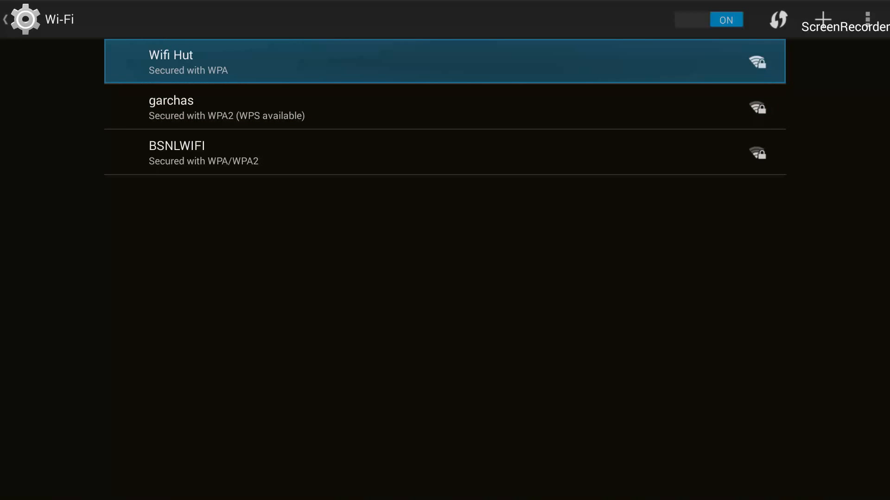
pyautogui.click(170, 63)
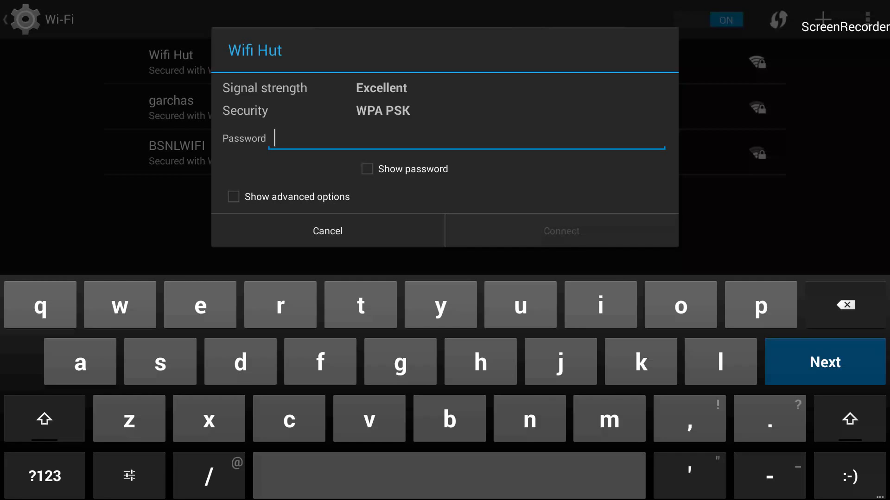
# Step: Tap five letter keys on the on-screen keyboard into the Wifi Hut password field
pyautogui.click(129, 419)
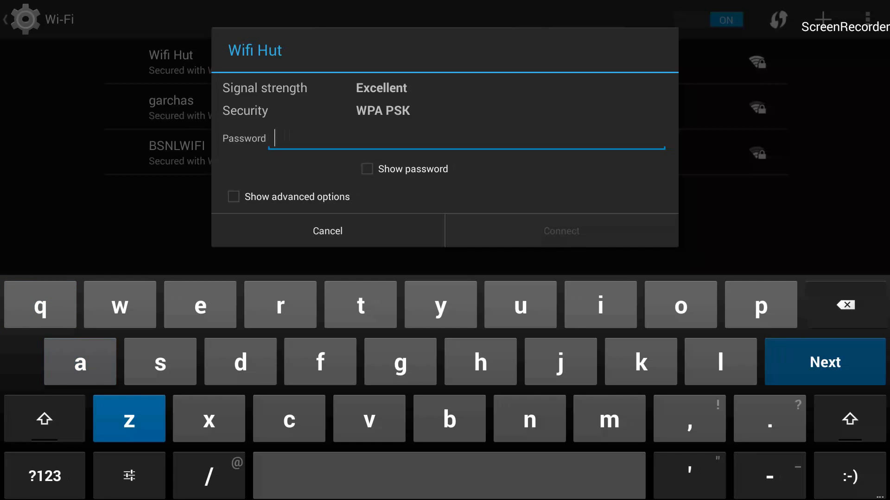
pyautogui.click(240, 362)
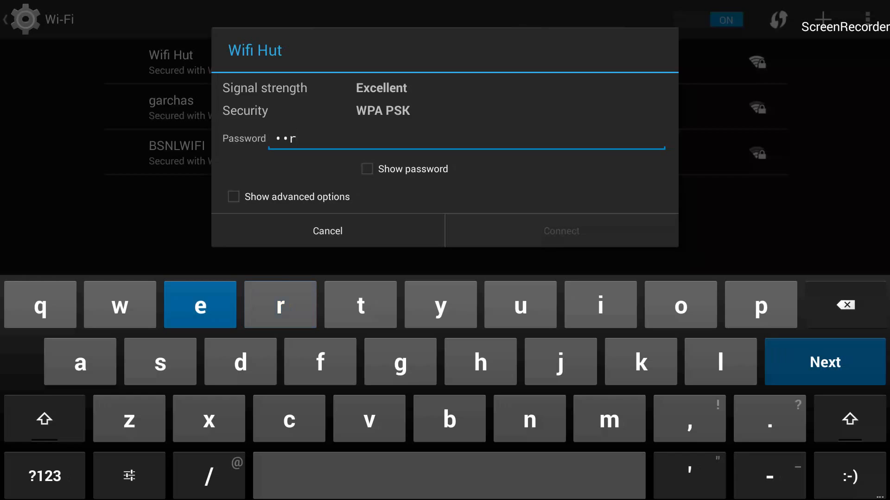
pyautogui.click(200, 304)
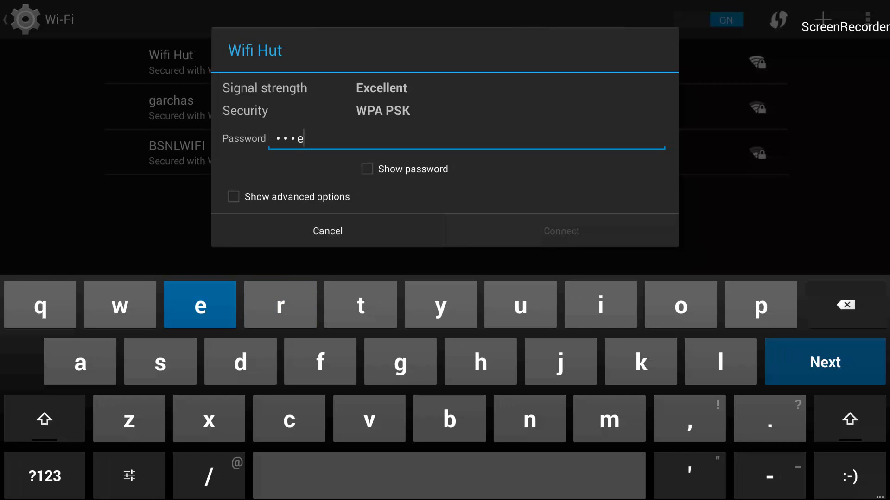
pyautogui.click(761, 304)
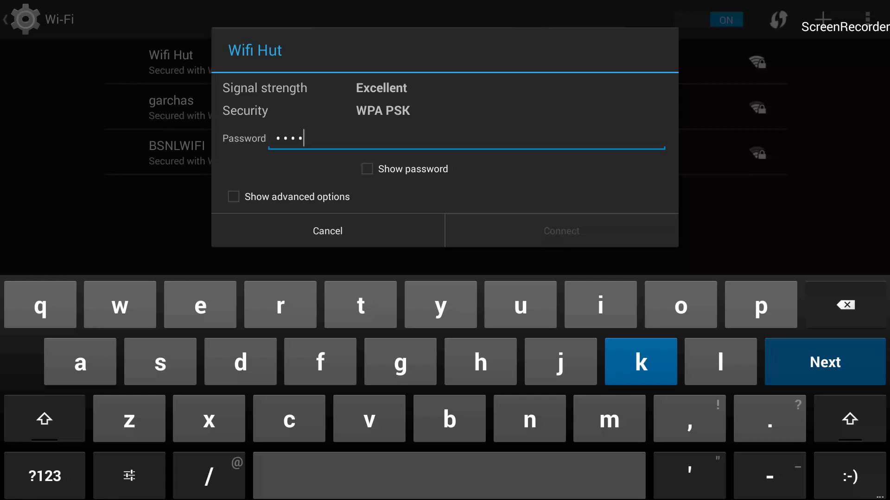
pyautogui.click(641, 361)
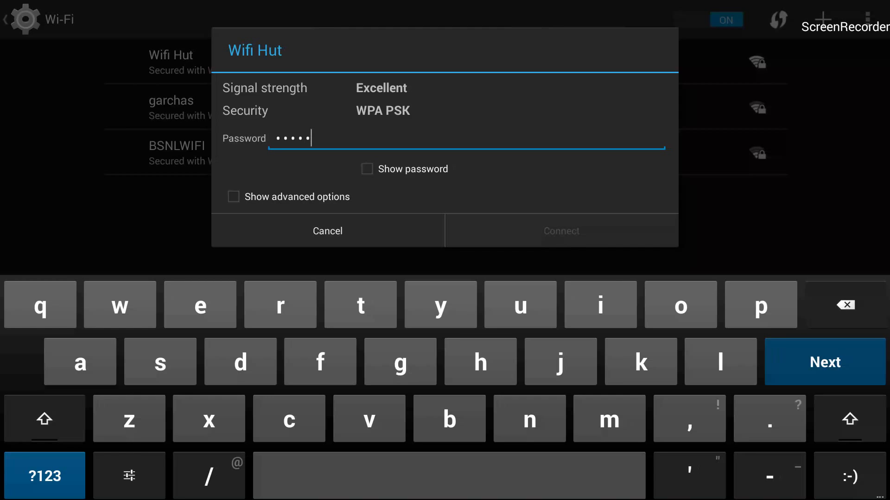
# Step: Switch to the ?123 keyboard and add a symbol, the digit 3, another character, and #
pyautogui.click(44, 475)
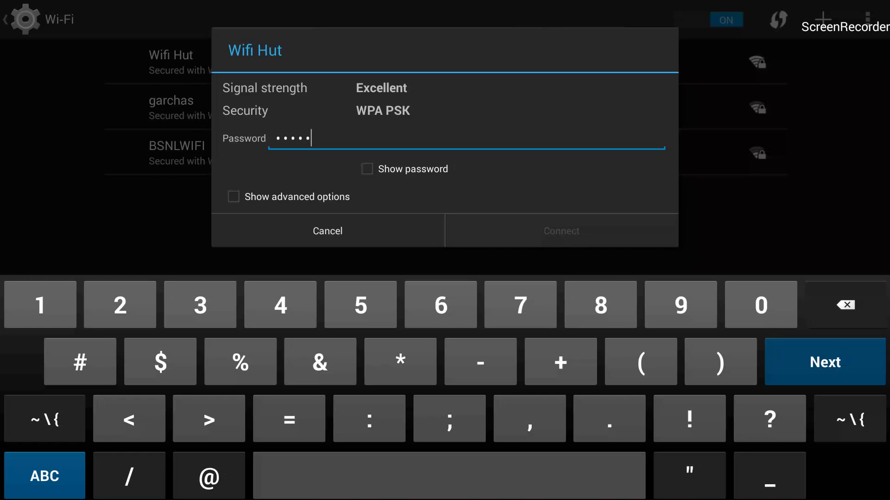
pyautogui.click(44, 419)
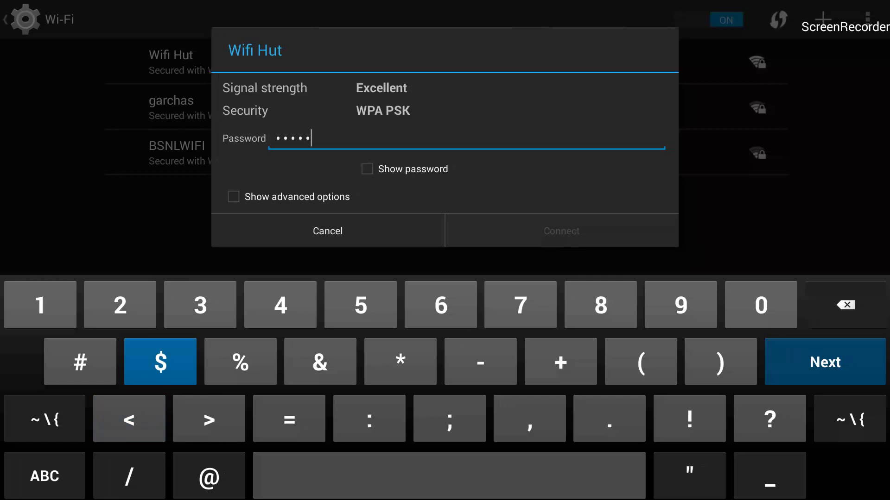
pyautogui.click(200, 305)
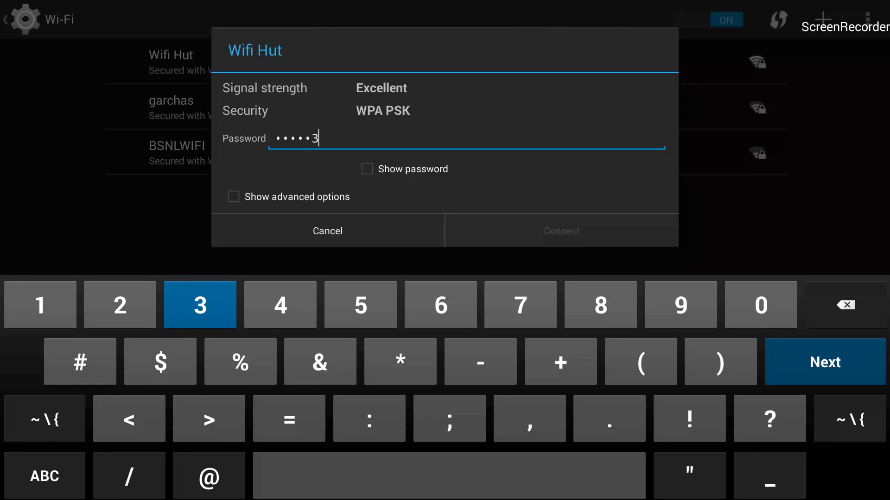
pyautogui.click(39, 305)
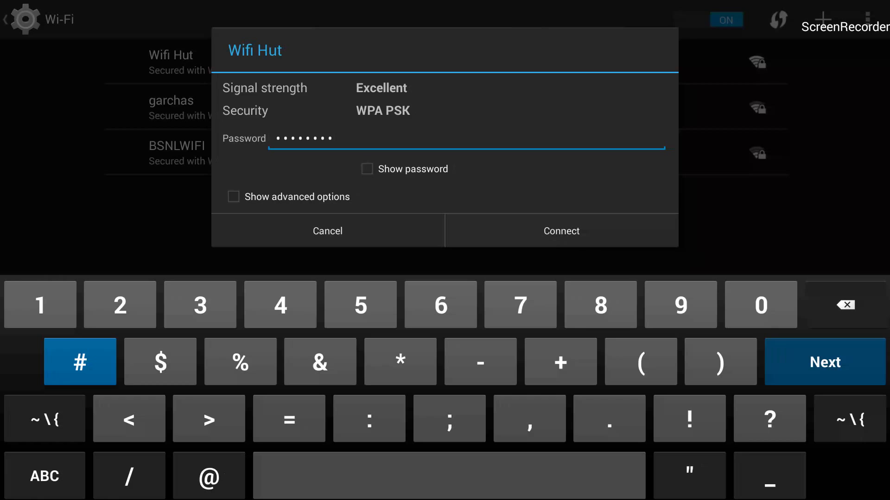
pyautogui.click(80, 362)
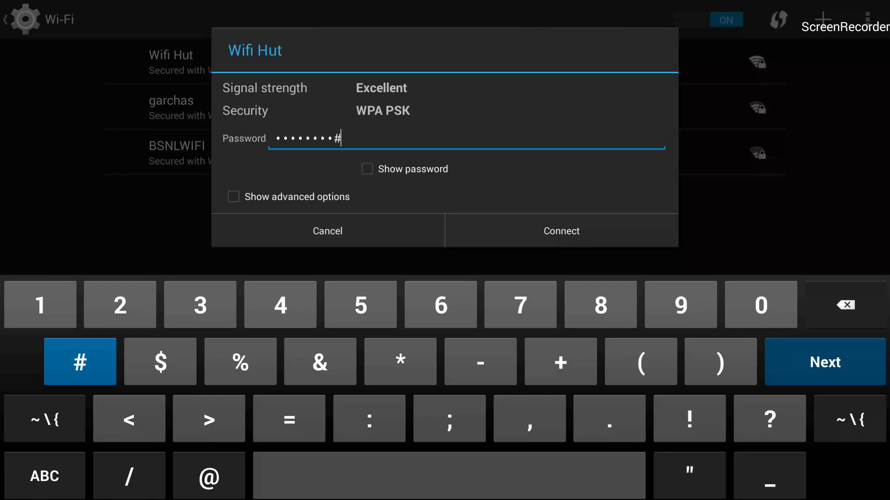